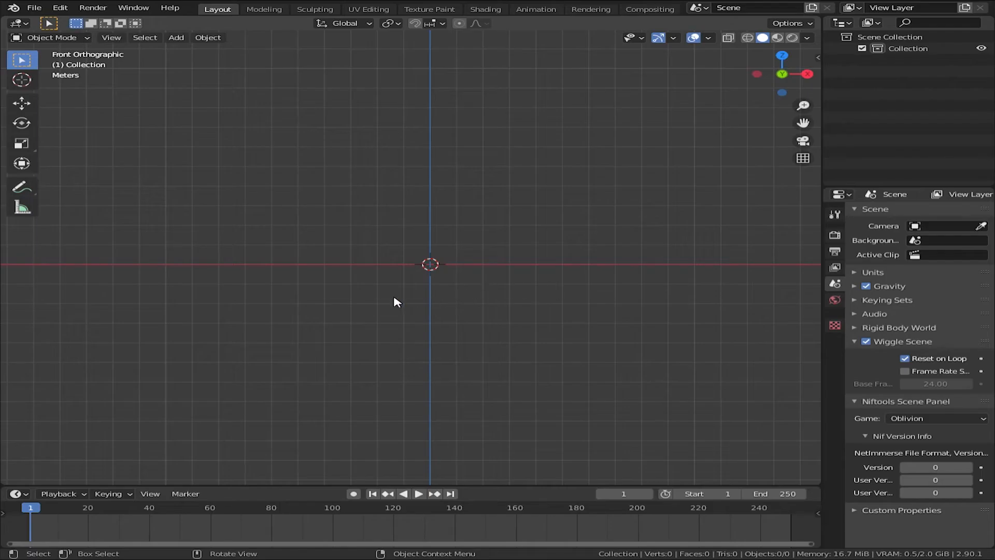
{"action": "mouse_move", "coordinate": [529, 487]}
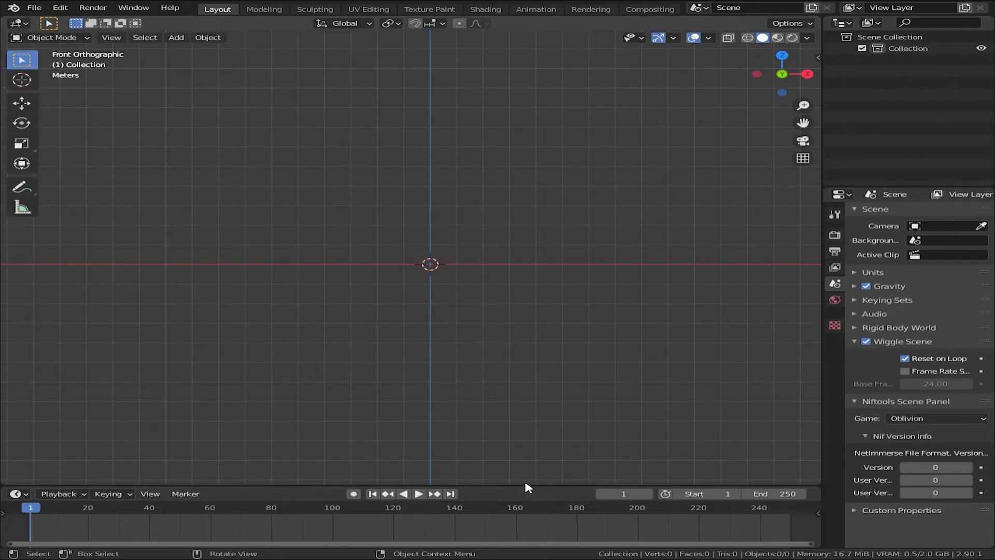
Add a Mesh > Monkey (Suzanne) at the world origin as the scene's only object.
{"action": "left_click_drag", "start_coordinate": [529, 487], "coordinate": [530, 324]}
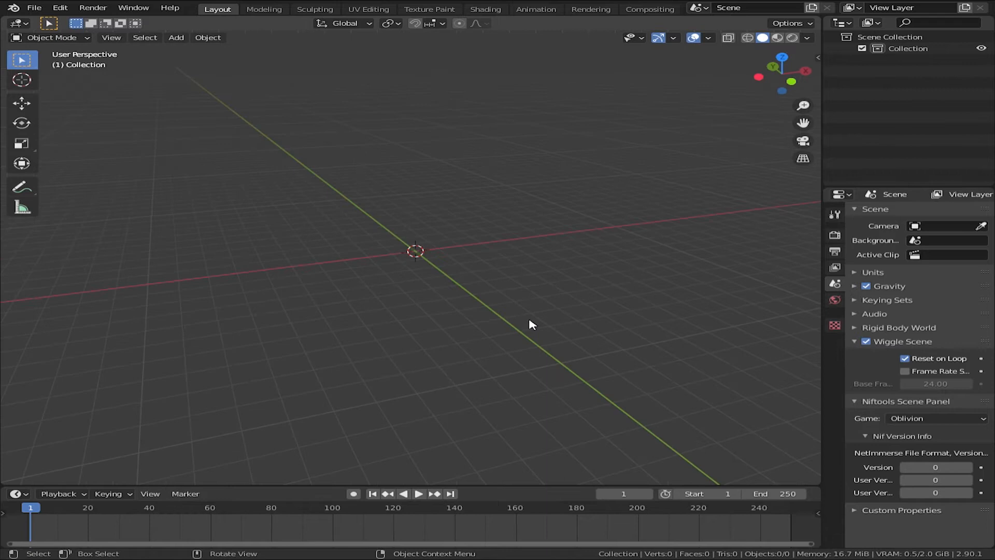
{"action": "left_click_drag", "start_coordinate": [529, 325], "coordinate": [536, 350]}
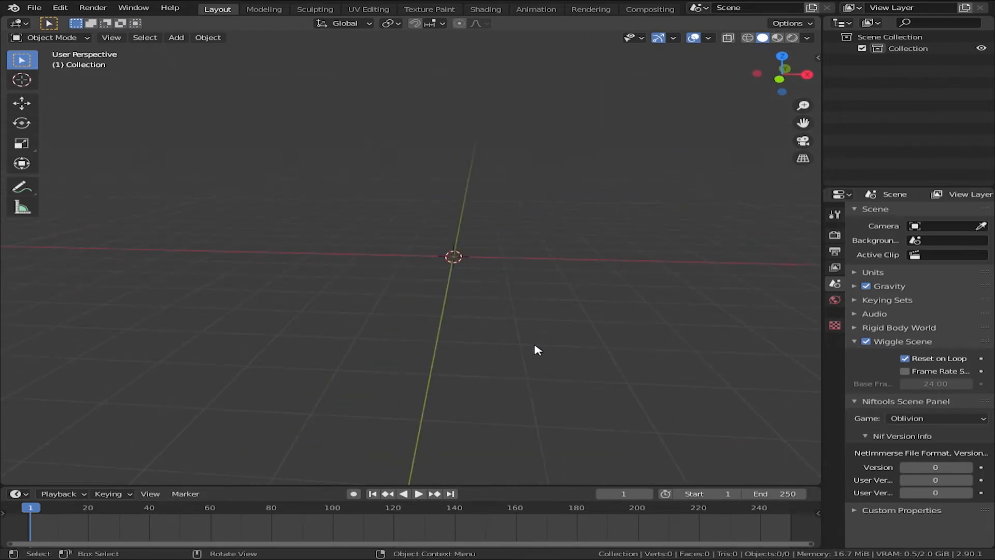
{"action": "mouse_move", "coordinate": [561, 335]}
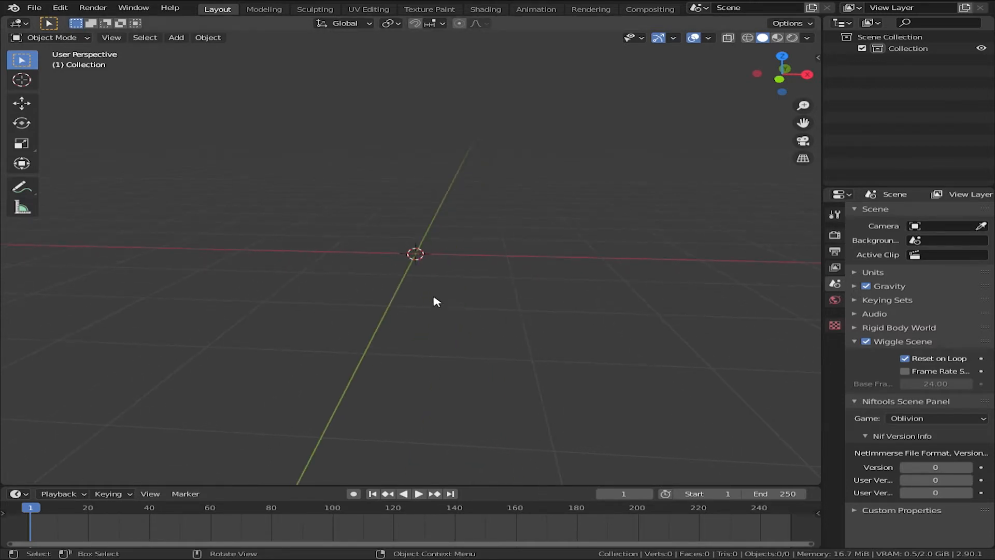
{"action": "left_click", "coordinate": [176, 38]}
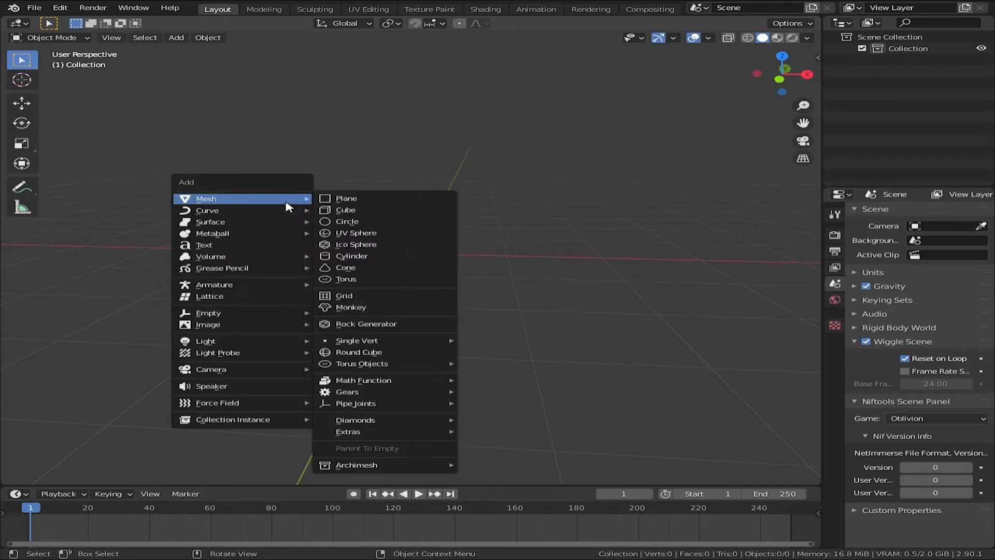
{"action": "left_click", "coordinate": [349, 307]}
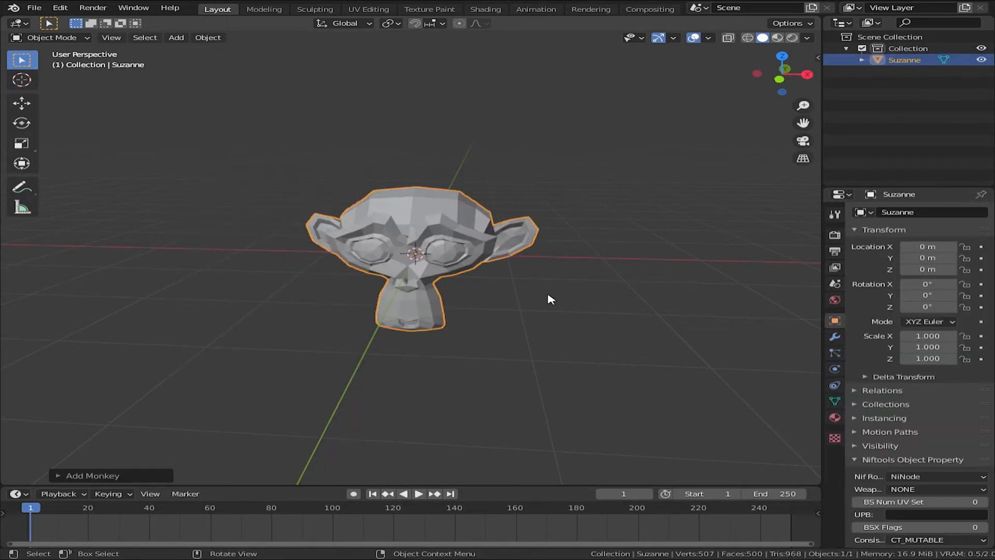
{"action": "left_click_drag", "start_coordinate": [549, 299], "coordinate": [491, 301]}
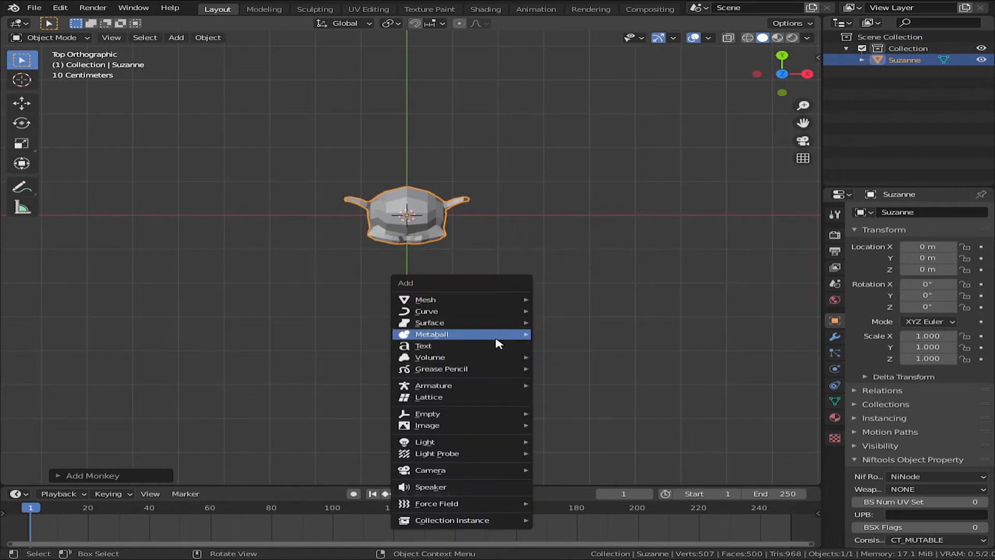
Add a camera, move it back to about Y −4.39 and tilt it roughly 87° up toward Suzanne.
{"action": "left_click", "coordinate": [430, 469]}
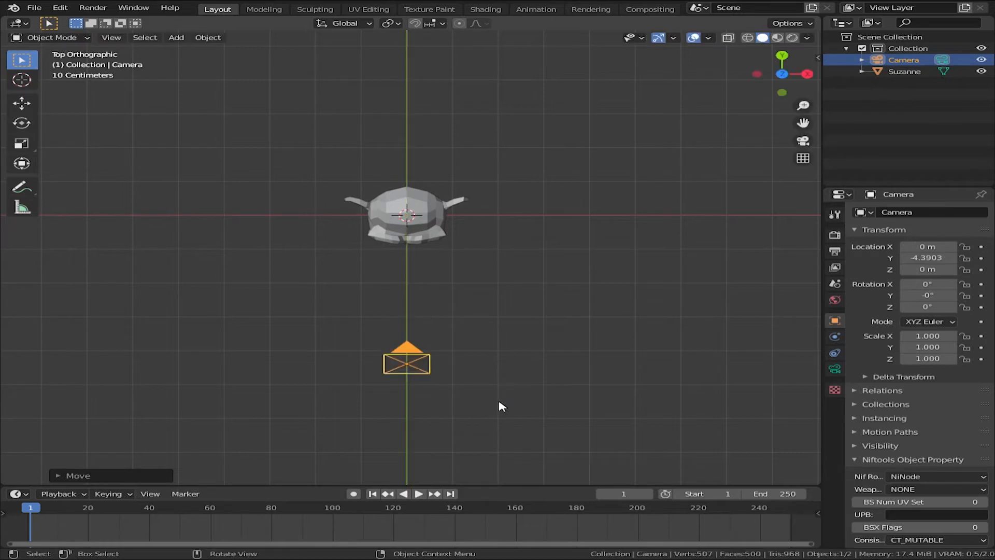
{"action": "key", "text": "r"}
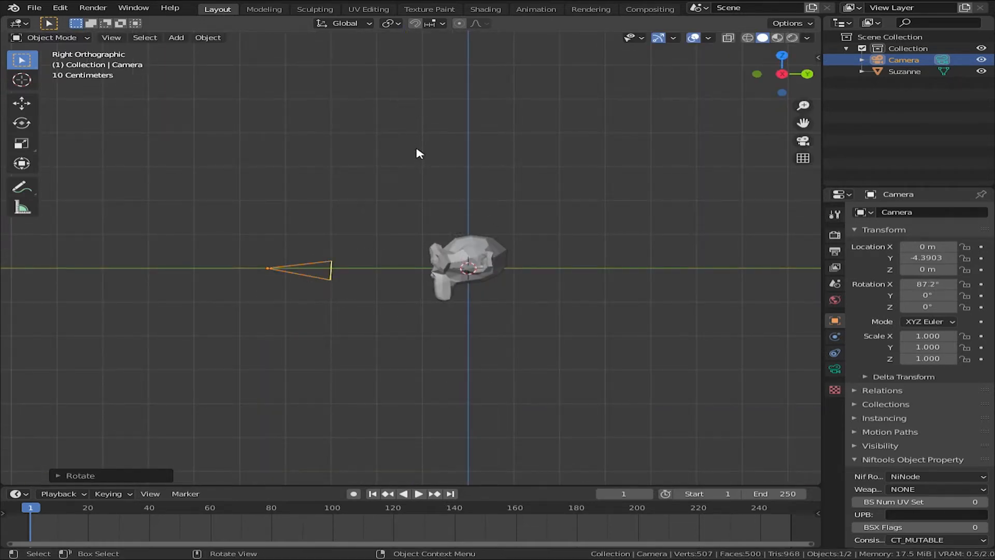
{"action": "mouse_move", "coordinate": [706, 147]}
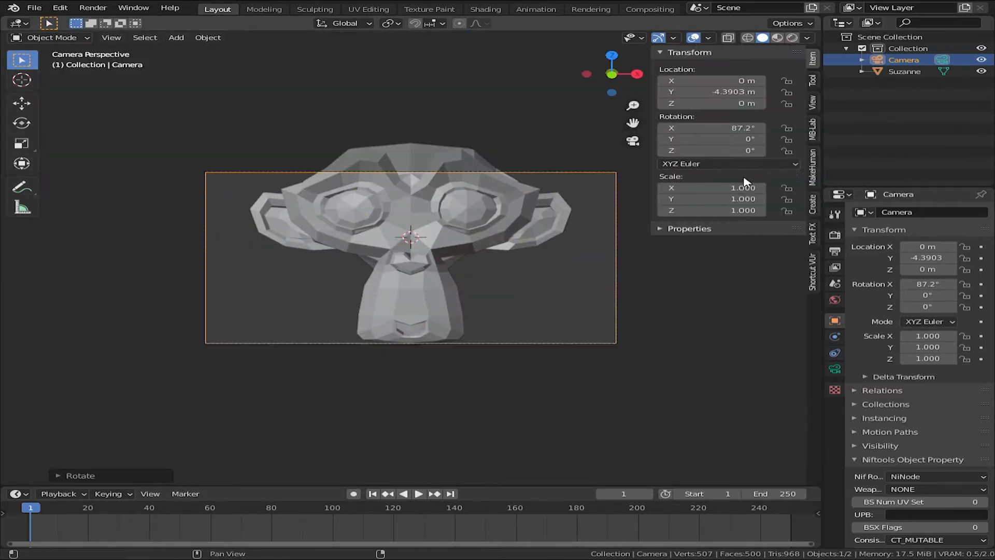
Reposition the camera to Y −12.345, Z 1.32 with an 82.4° X rotation.
{"action": "left_click", "coordinate": [813, 101]}
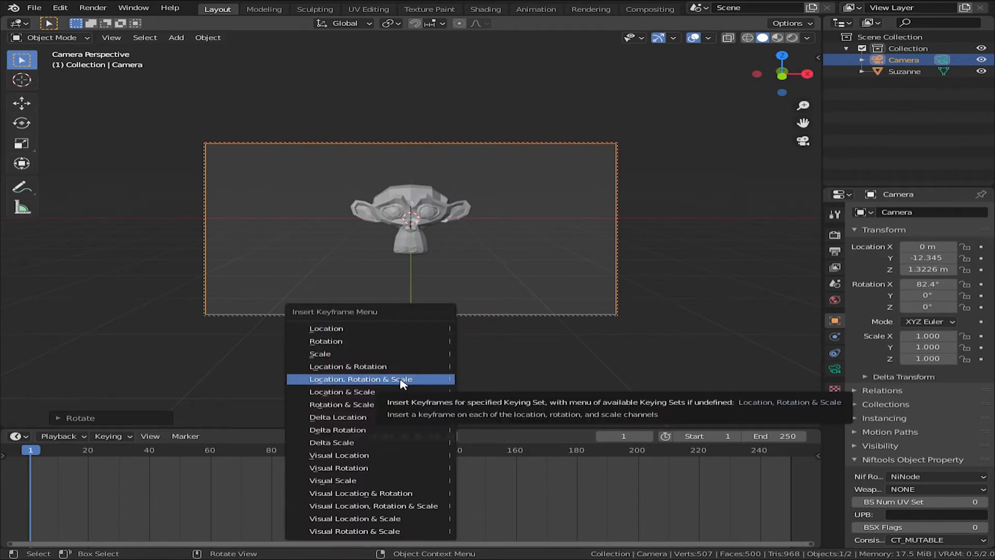
Insert LocRotScale keyframes on the camera at frame 1 and frame 100.
{"action": "left_click", "coordinate": [348, 379]}
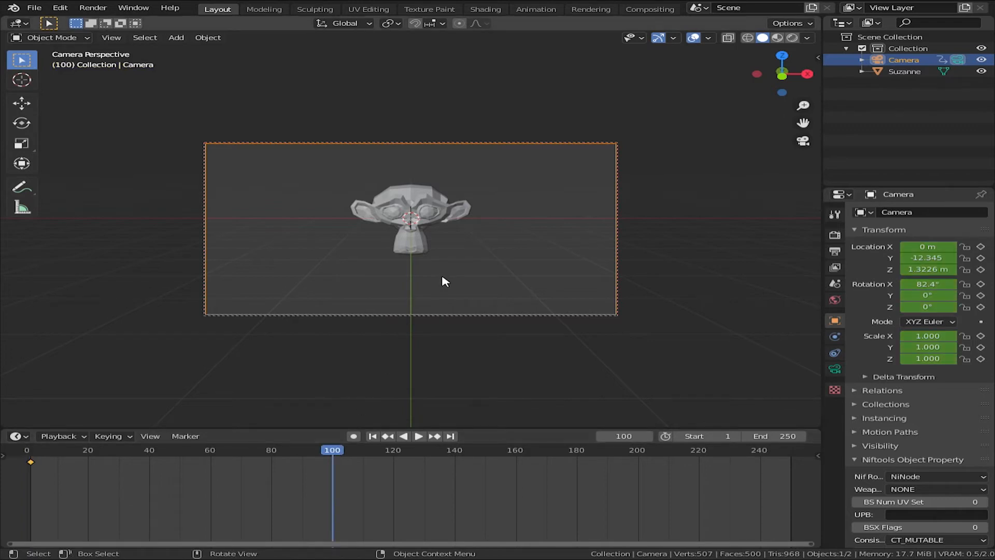
{"action": "mouse_move", "coordinate": [570, 352]}
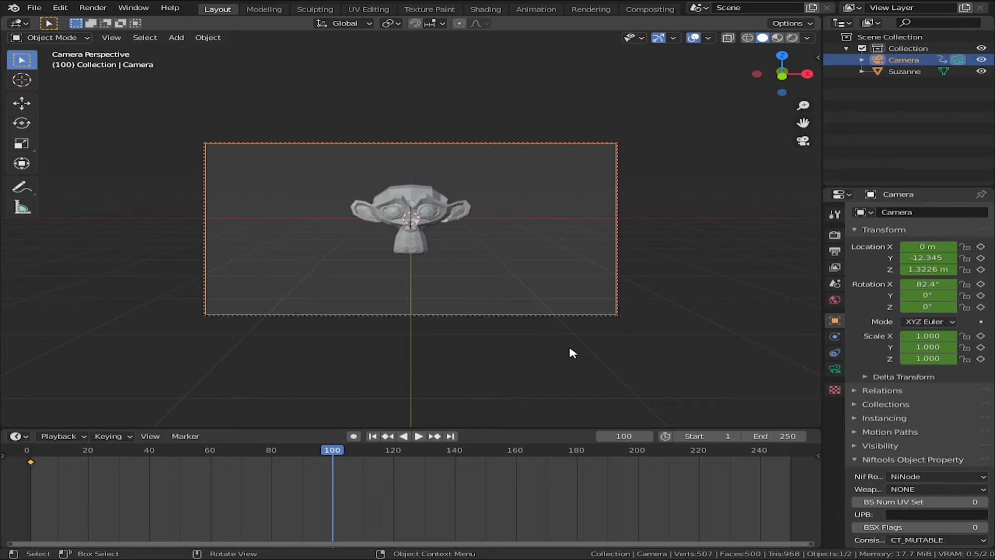
{"action": "key", "text": "i"}
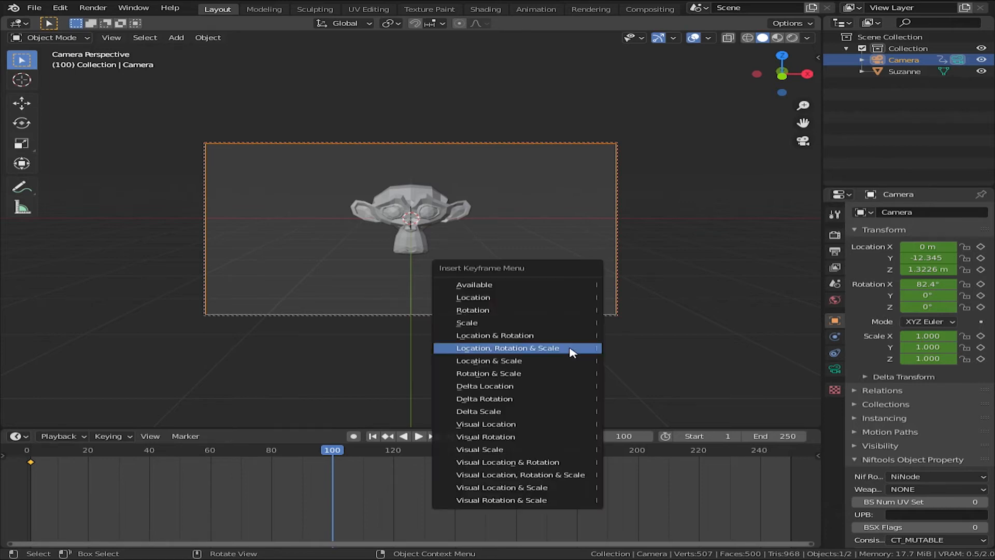
{"action": "left_click", "coordinate": [507, 348]}
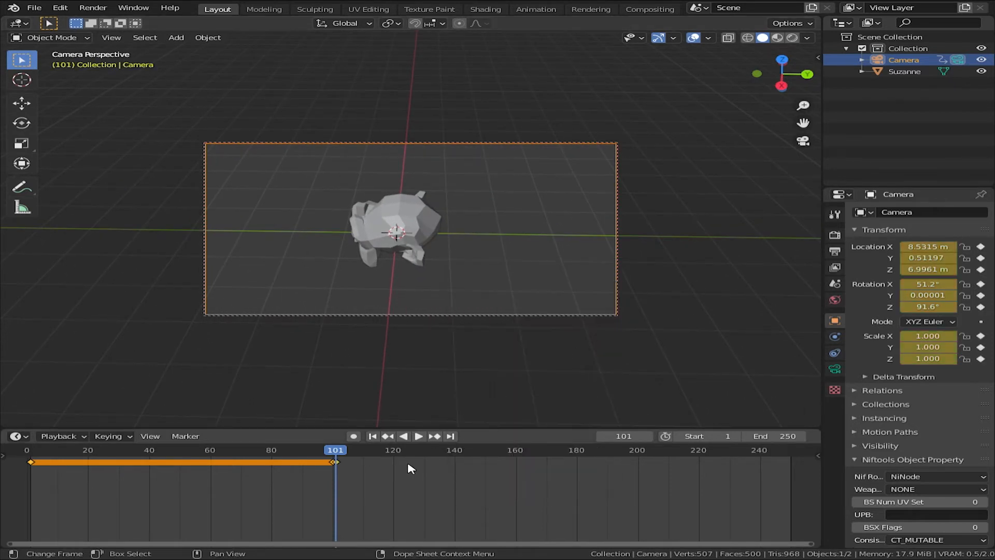
{"action": "mouse_move", "coordinate": [638, 453]}
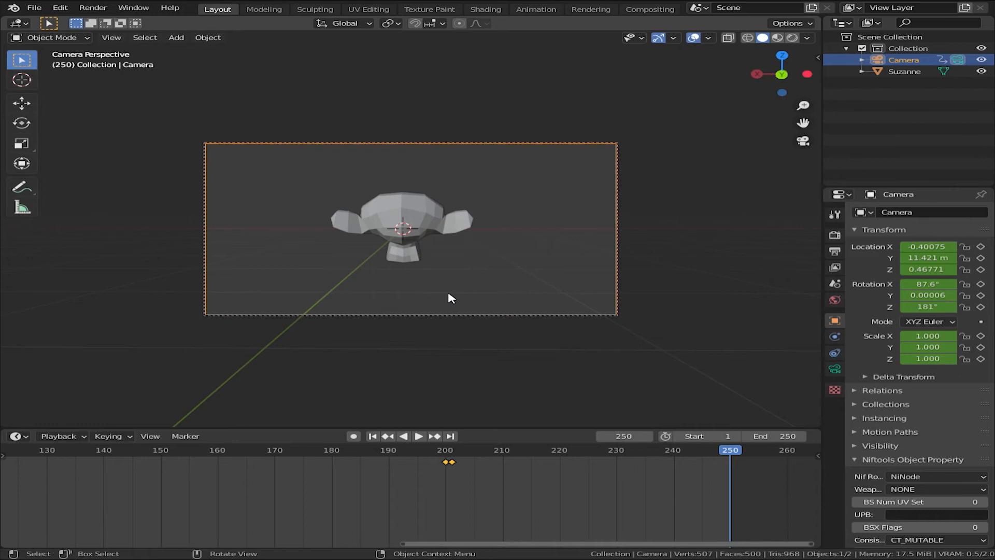
{"action": "mouse_move", "coordinate": [646, 315]}
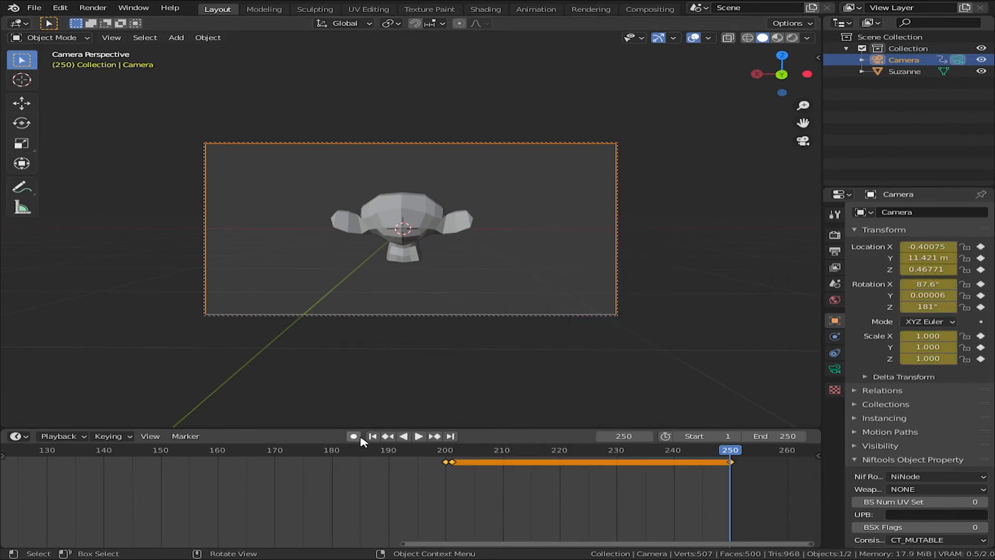
{"action": "left_click", "coordinate": [417, 437]}
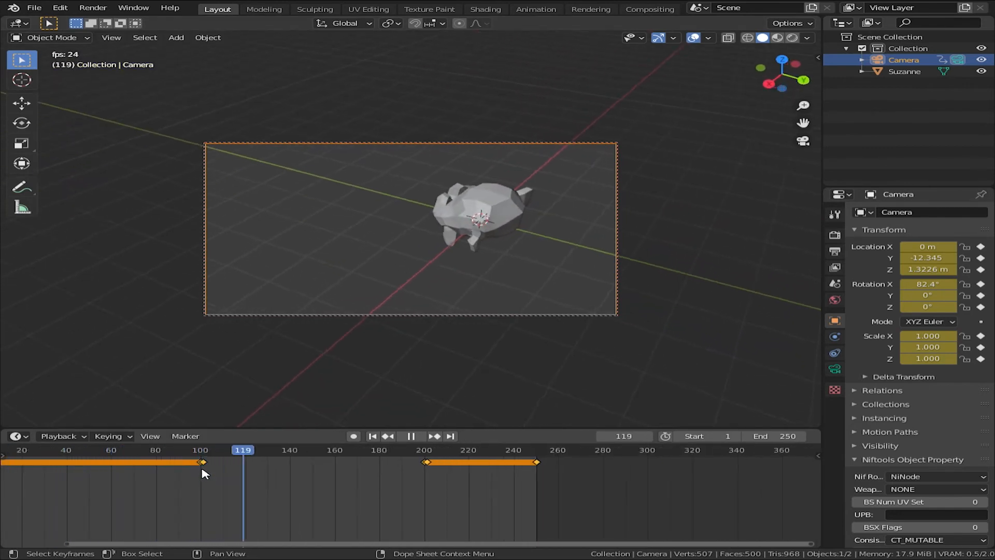
{"action": "left_click", "coordinate": [200, 450]}
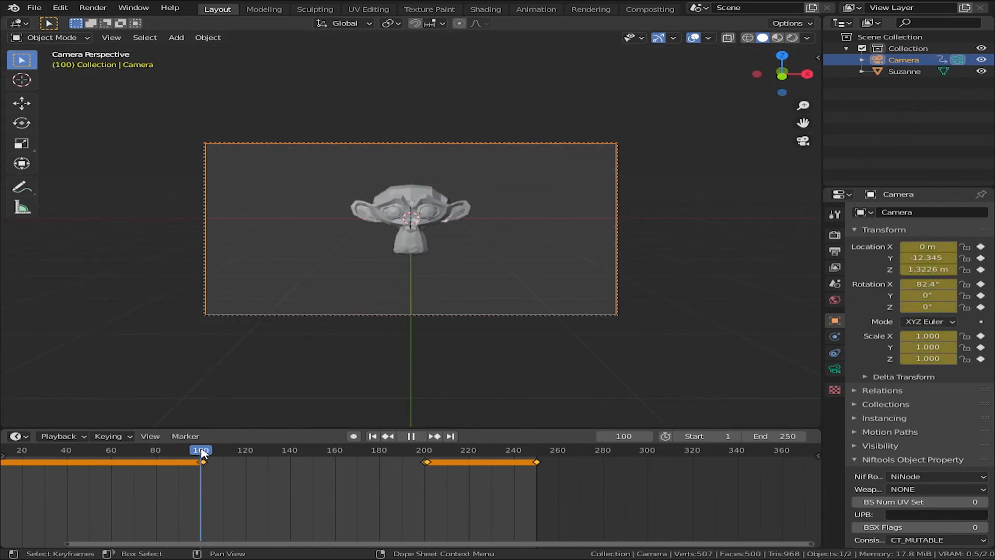
{"action": "key", "text": "Right"}
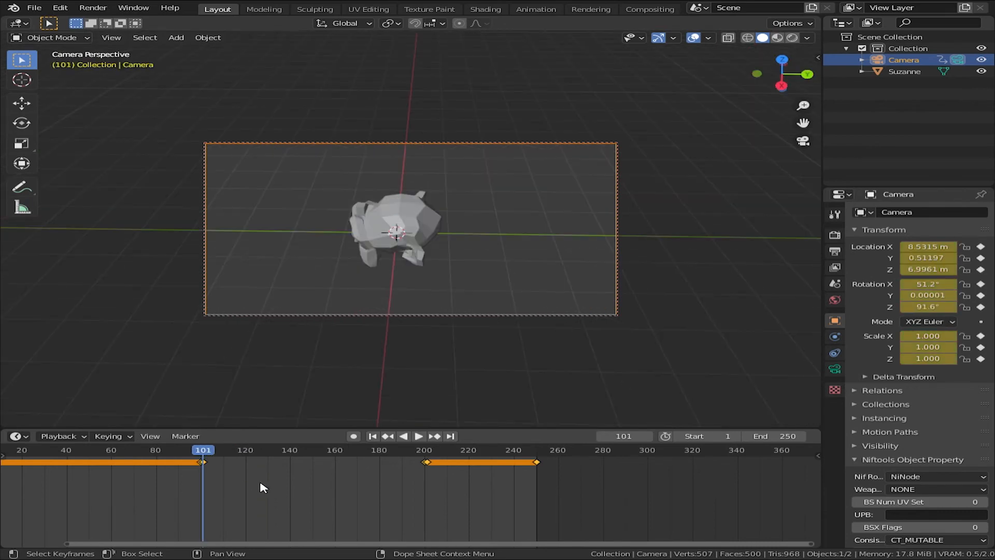
{"action": "left_click", "coordinate": [418, 436]}
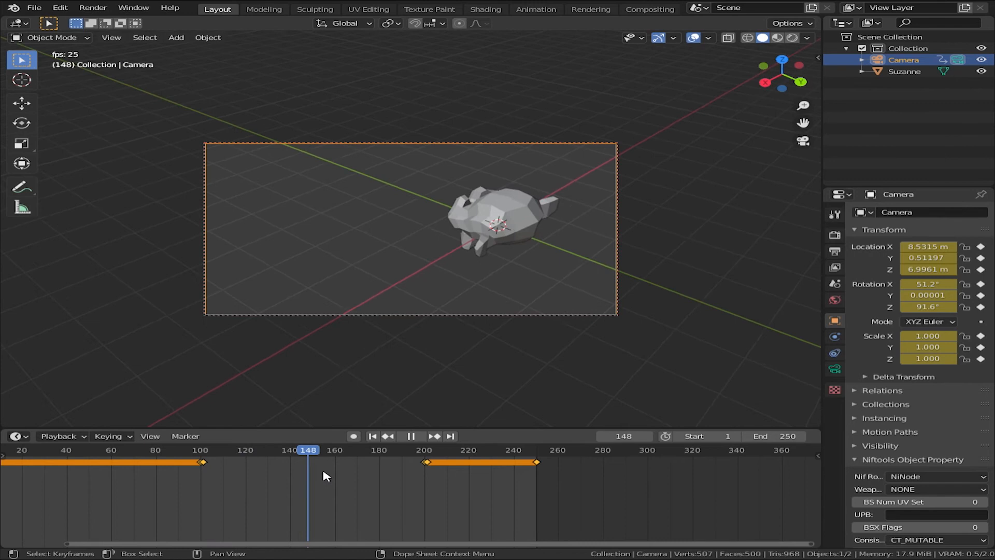
{"action": "left_click", "coordinate": [353, 437]}
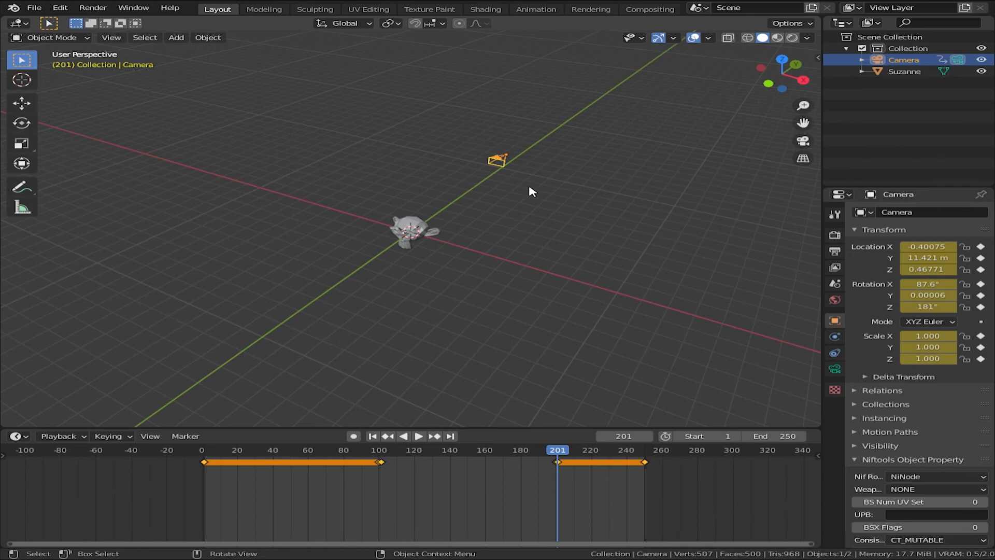
{"action": "mouse_move", "coordinate": [553, 174]}
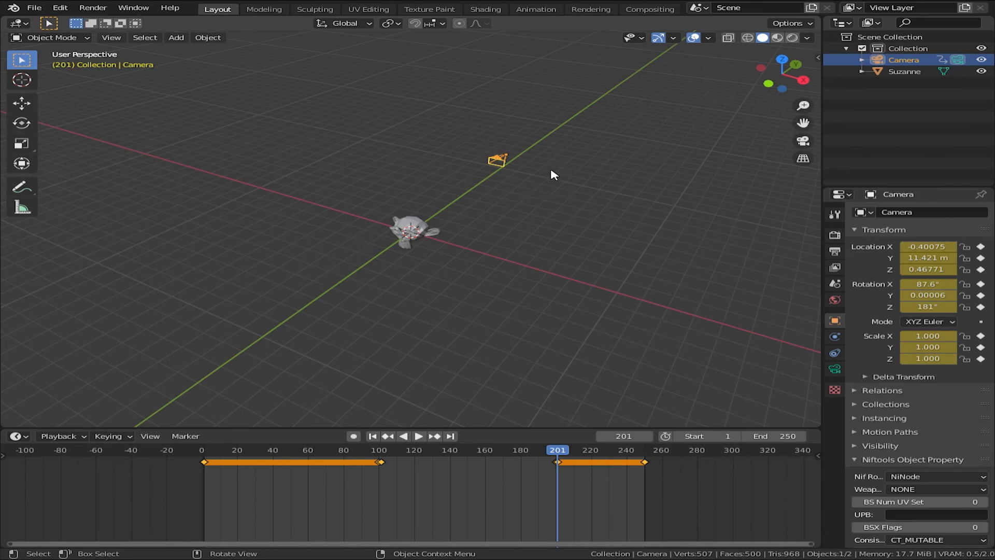
{"action": "mouse_move", "coordinate": [521, 134]}
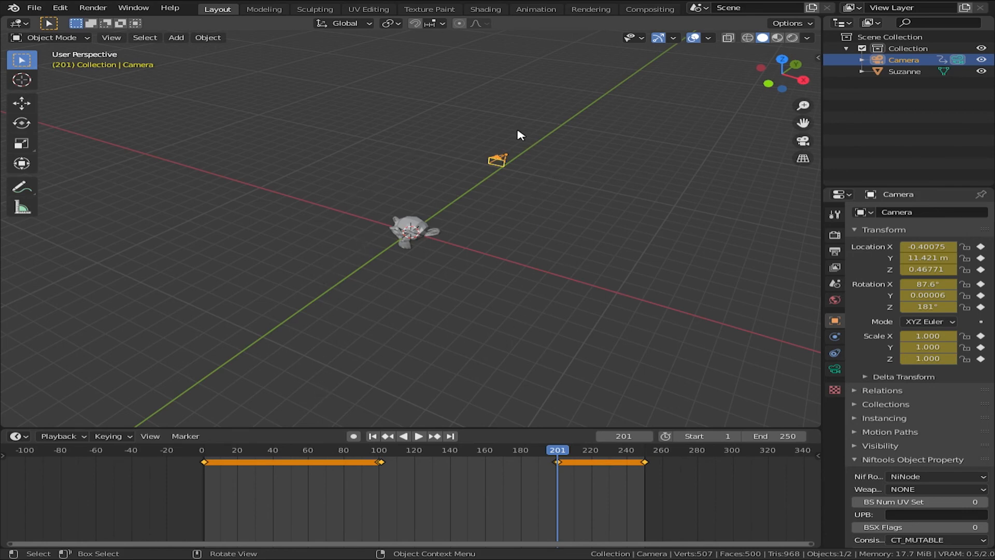
{"action": "mouse_move", "coordinate": [348, 199]}
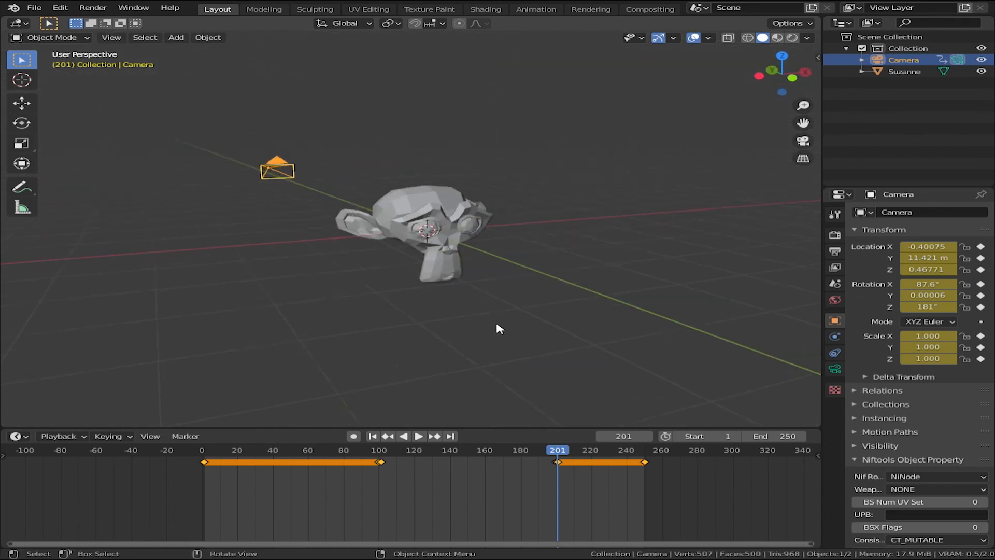
{"action": "left_click_drag", "start_coordinate": [498, 328], "coordinate": [482, 343]}
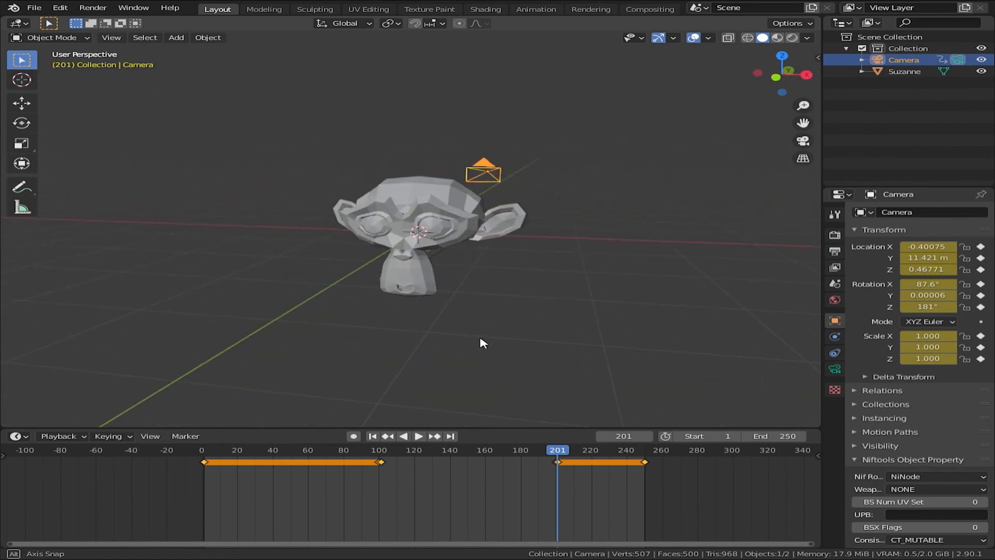